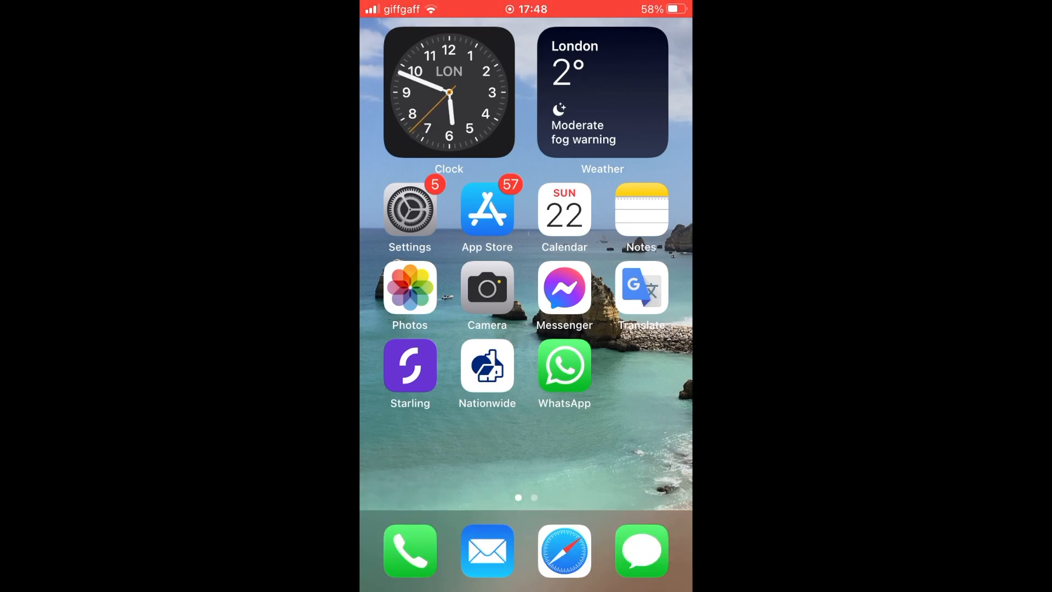
Launch Settings from the Home Screen
{"action": "left_click", "coordinate": [409, 210]}
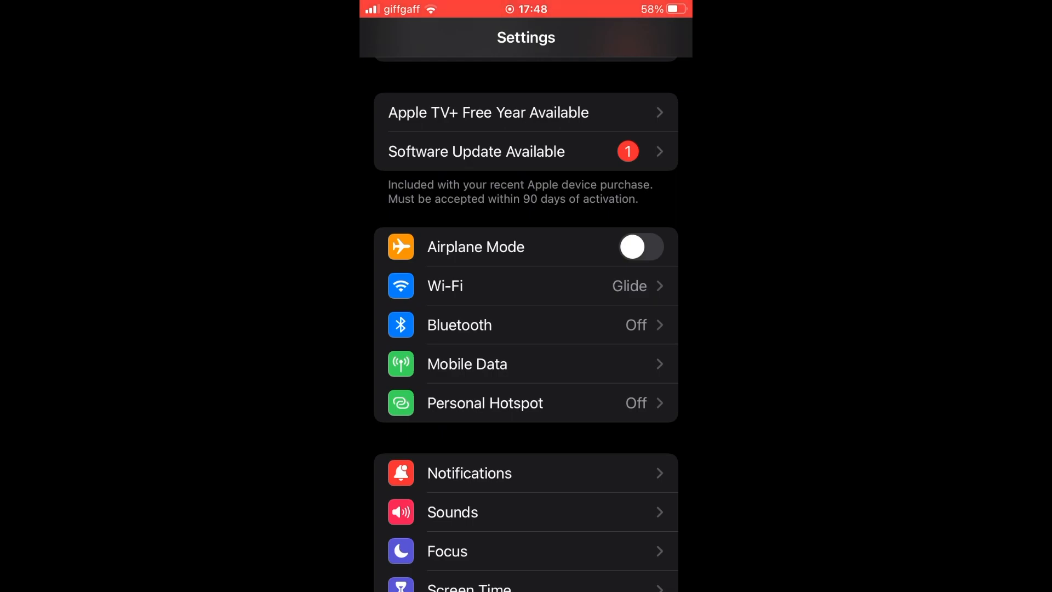
Go through Mail > Accounts > Add Account to reach the email provider list
{"action": "scroll", "scroll_direction": "down", "scroll_amount": 3}
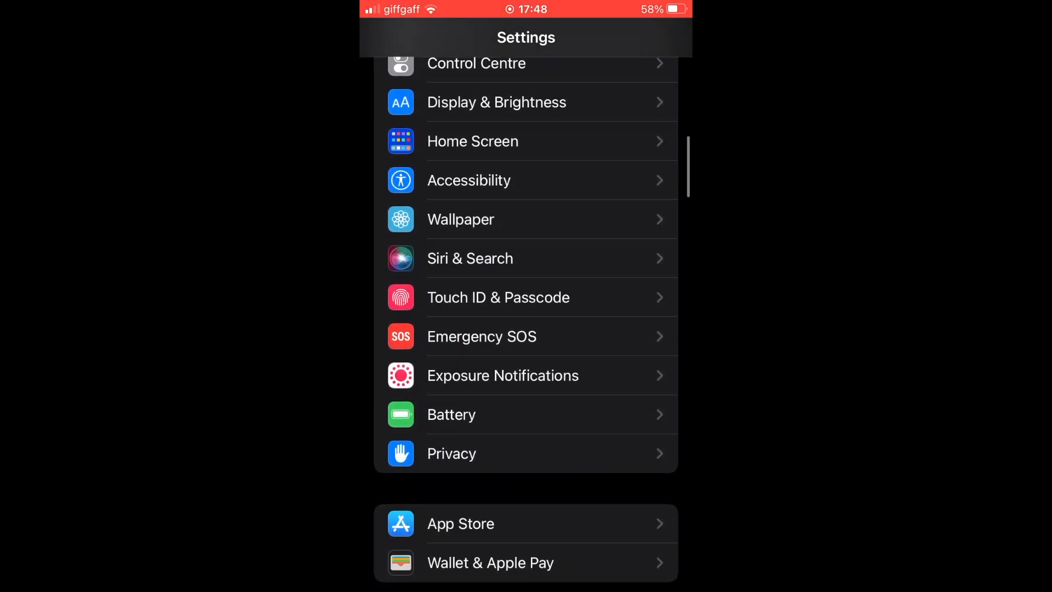
{"action": "scroll", "scroll_direction": "down", "scroll_amount": 3}
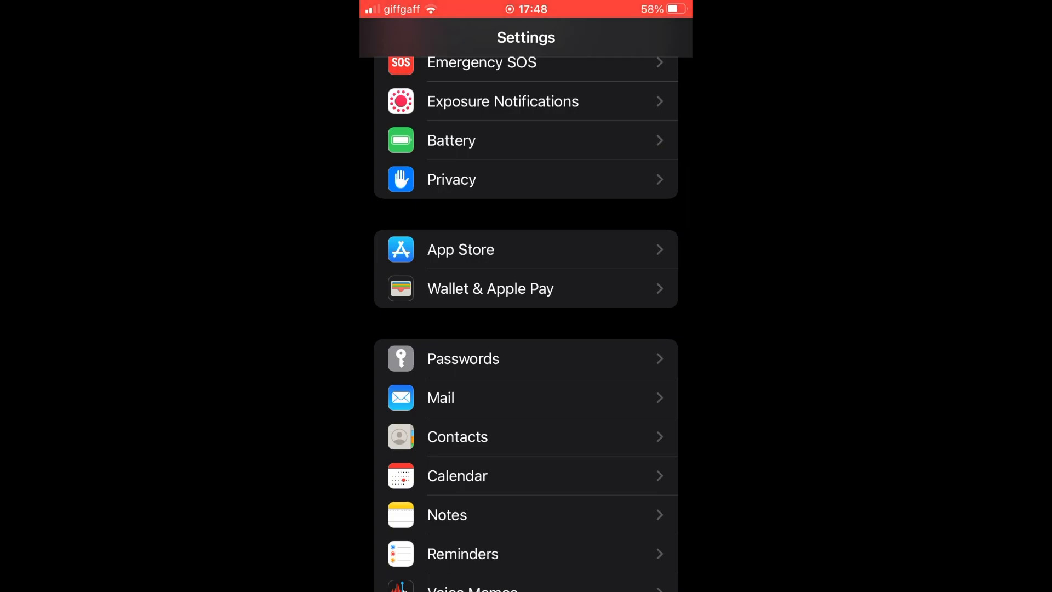
{"action": "left_click", "coordinate": [441, 397]}
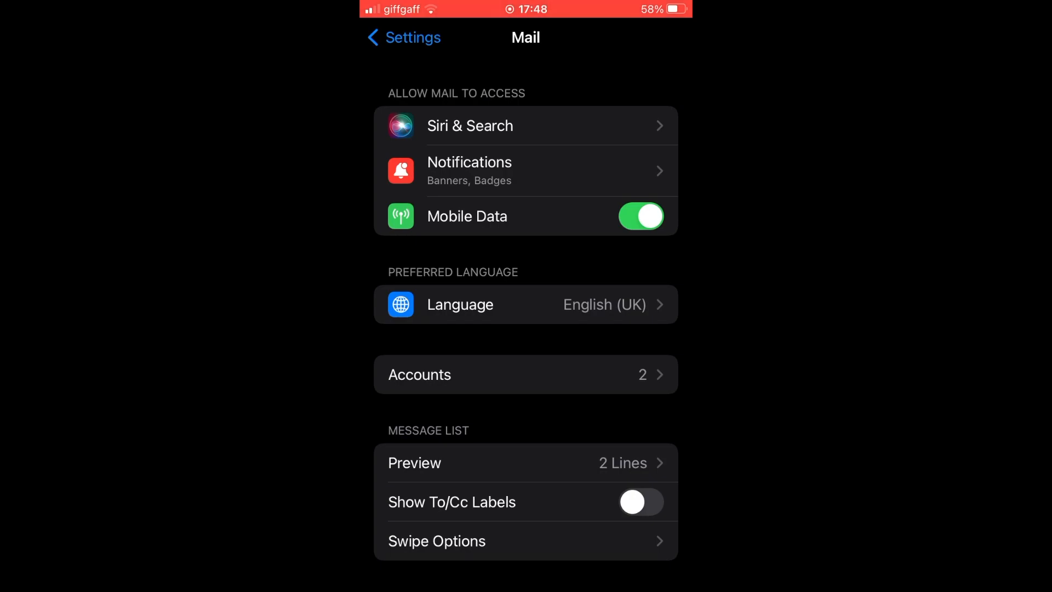
{"action": "left_click", "coordinate": [525, 375]}
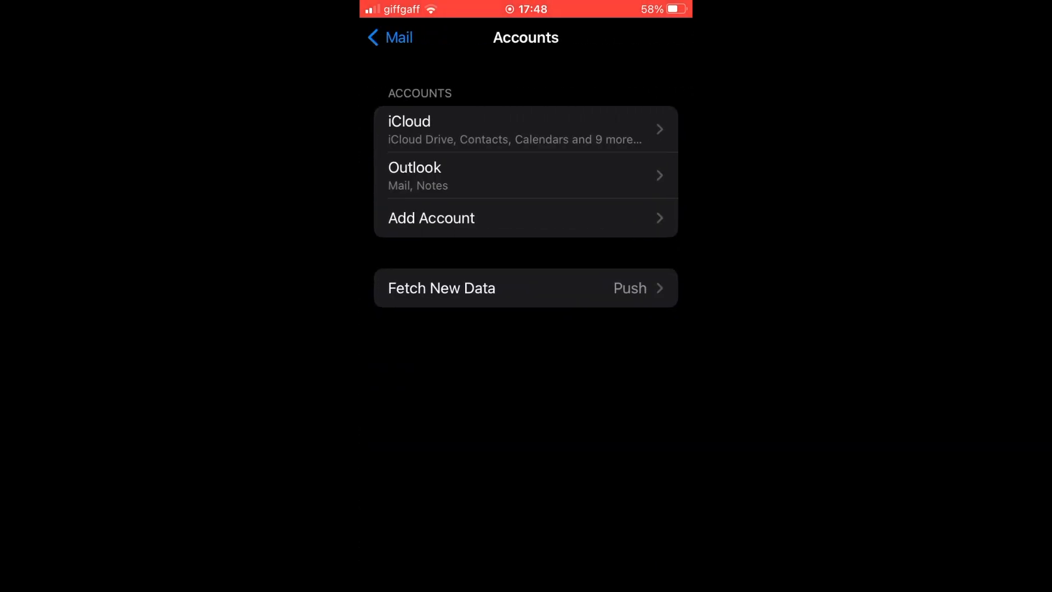
{"action": "left_click", "coordinate": [525, 217]}
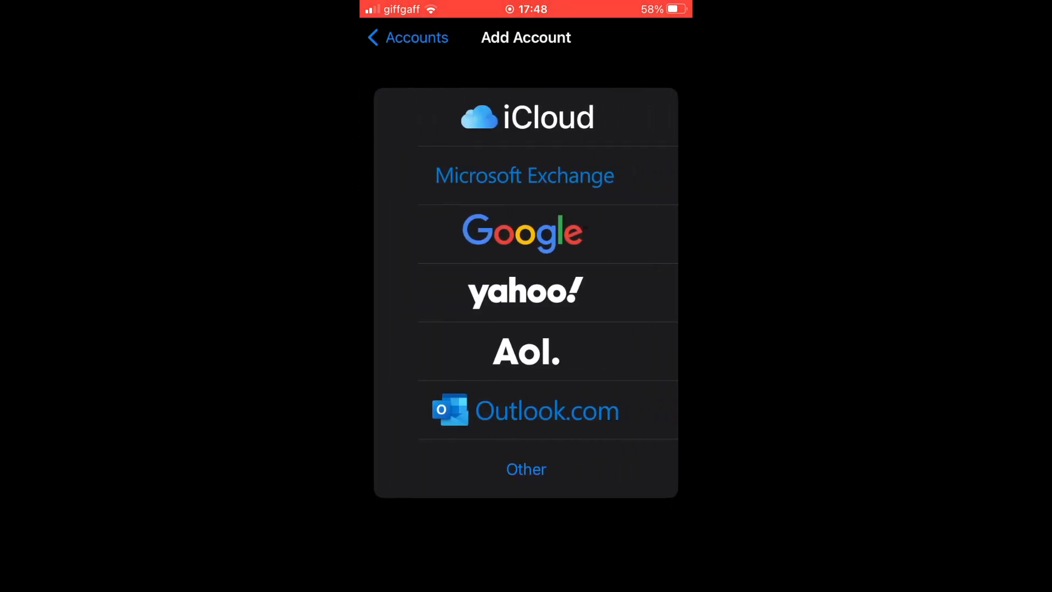
Sign in to Gmail via Google and save with Mail, Contacts and Calendars syncing, Notes off
{"action": "left_click", "coordinate": [525, 233]}
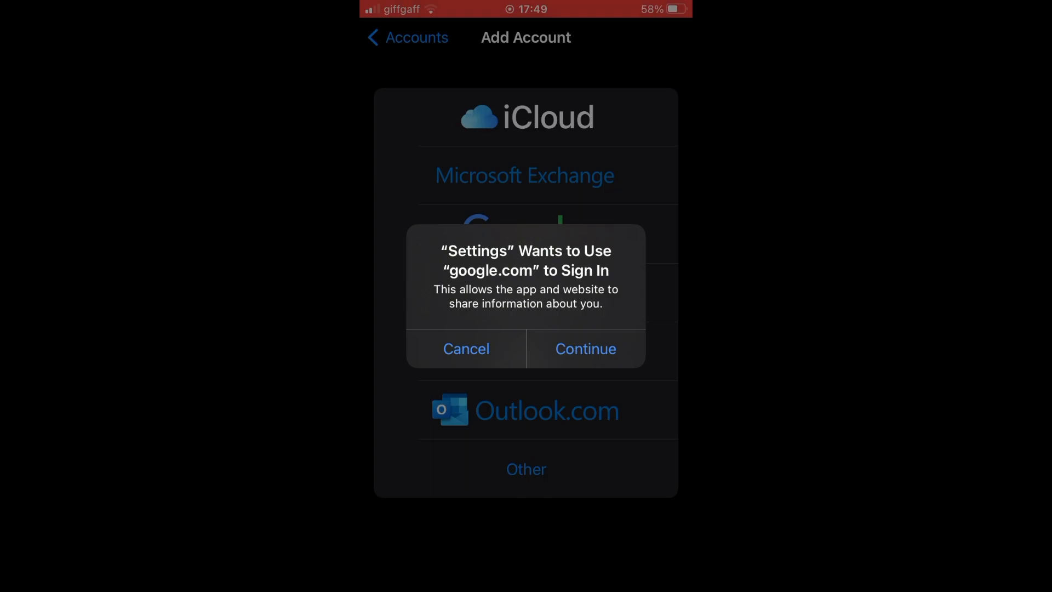
{"action": "left_click", "coordinate": [584, 349]}
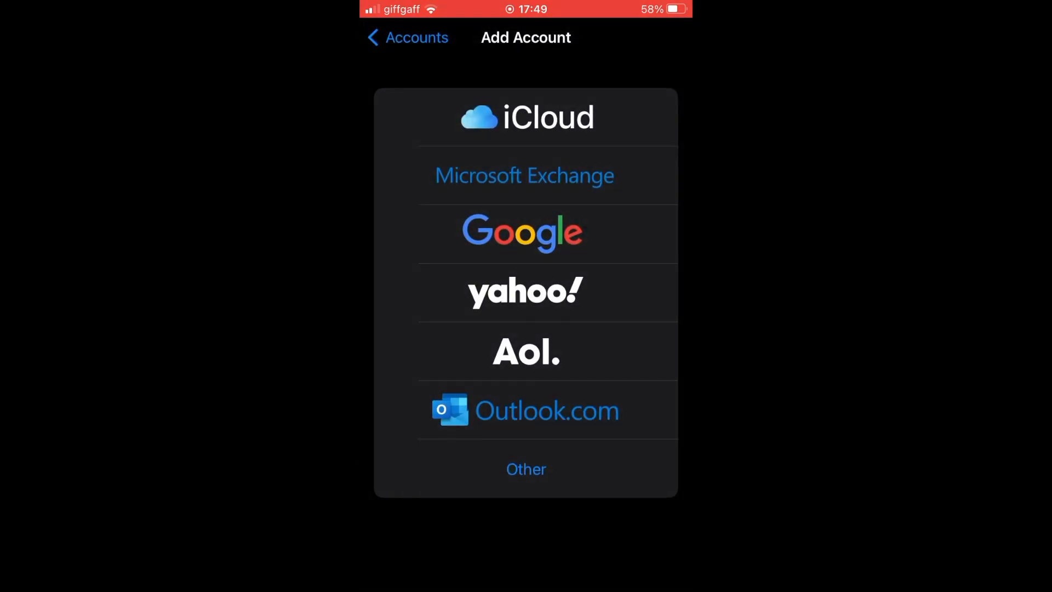
{"action": "left_click", "coordinate": [522, 232]}
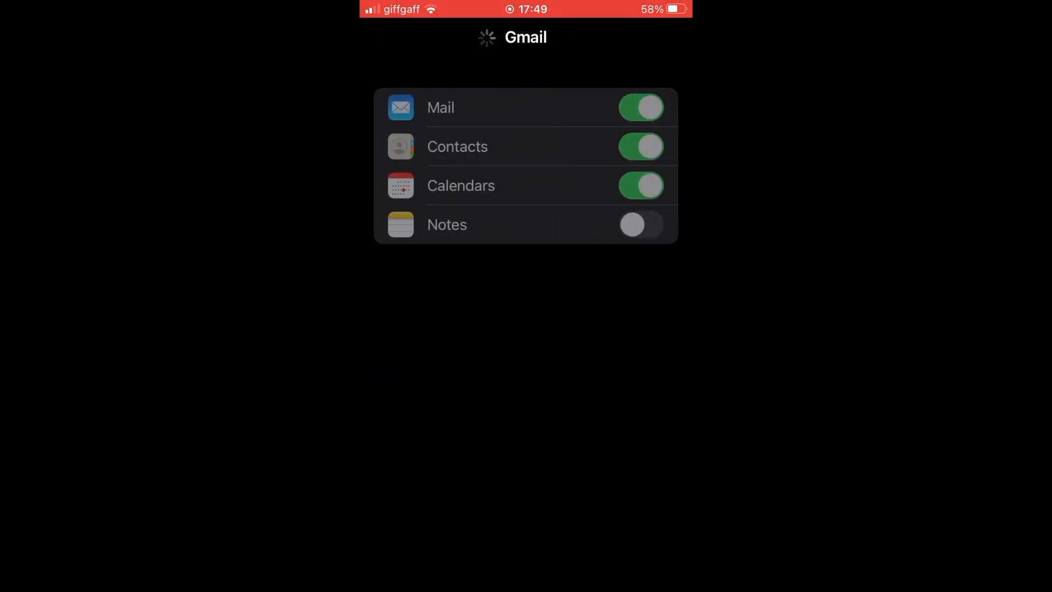